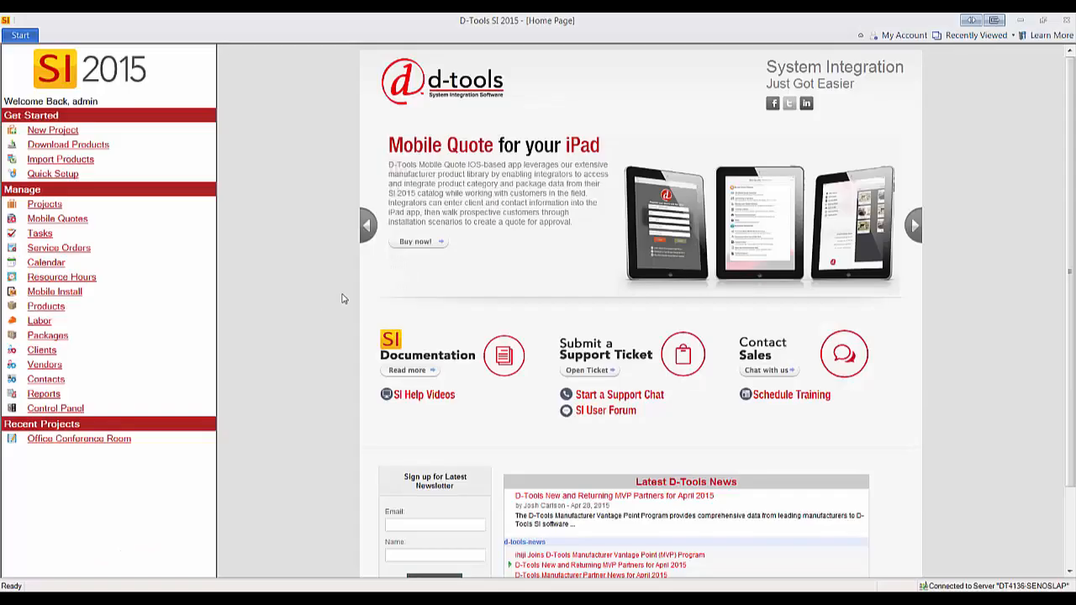
mouse_move(316, 283)
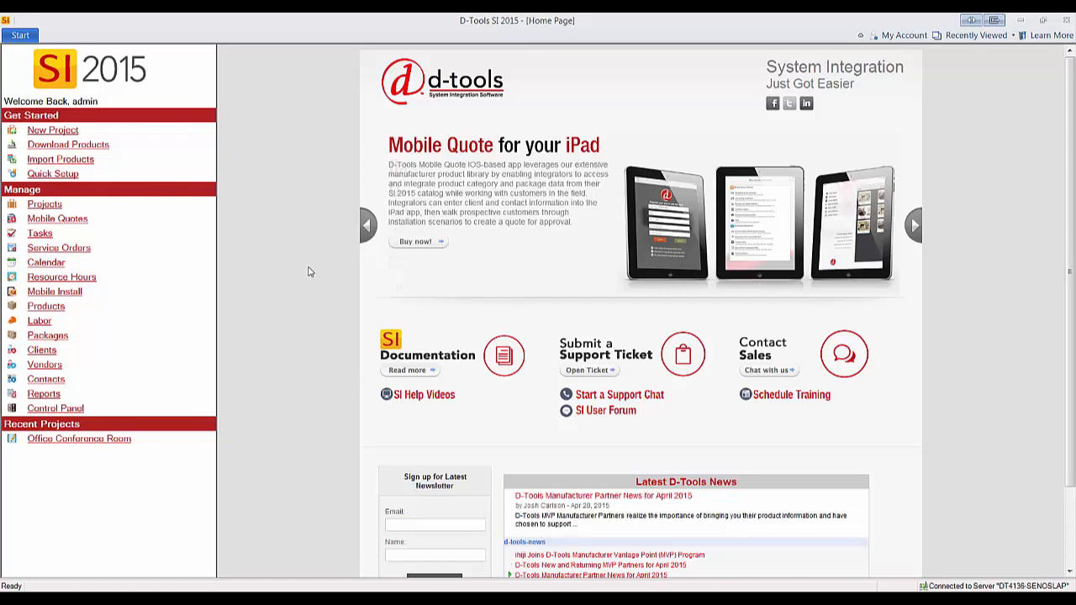
mouse_move(329, 165)
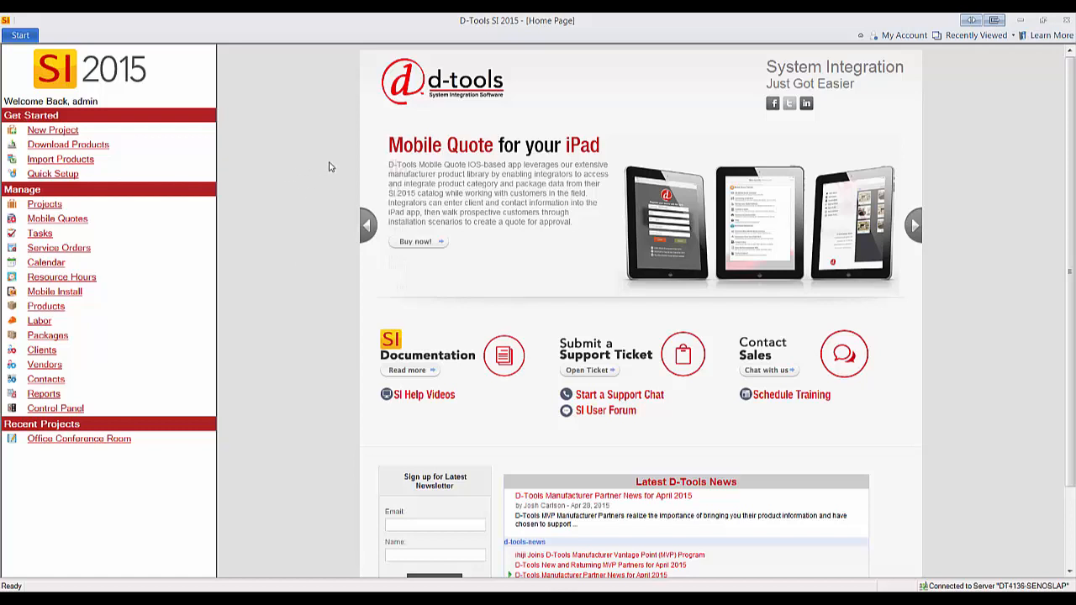
Step: Bring up the Project Explorer via Start > Projects and select Office Conference Room
click(20, 35)
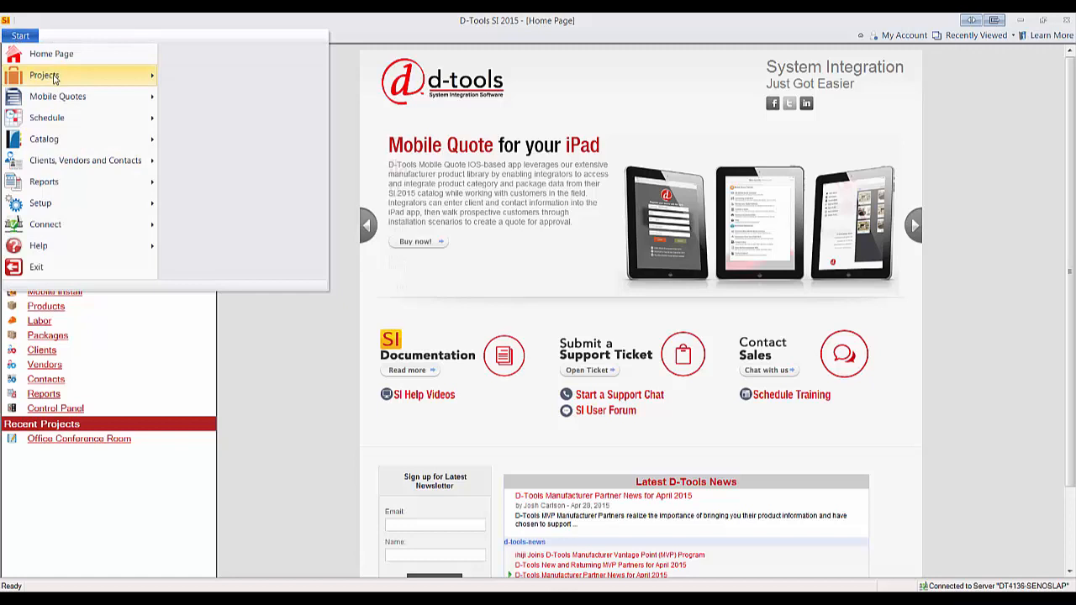
click(44, 74)
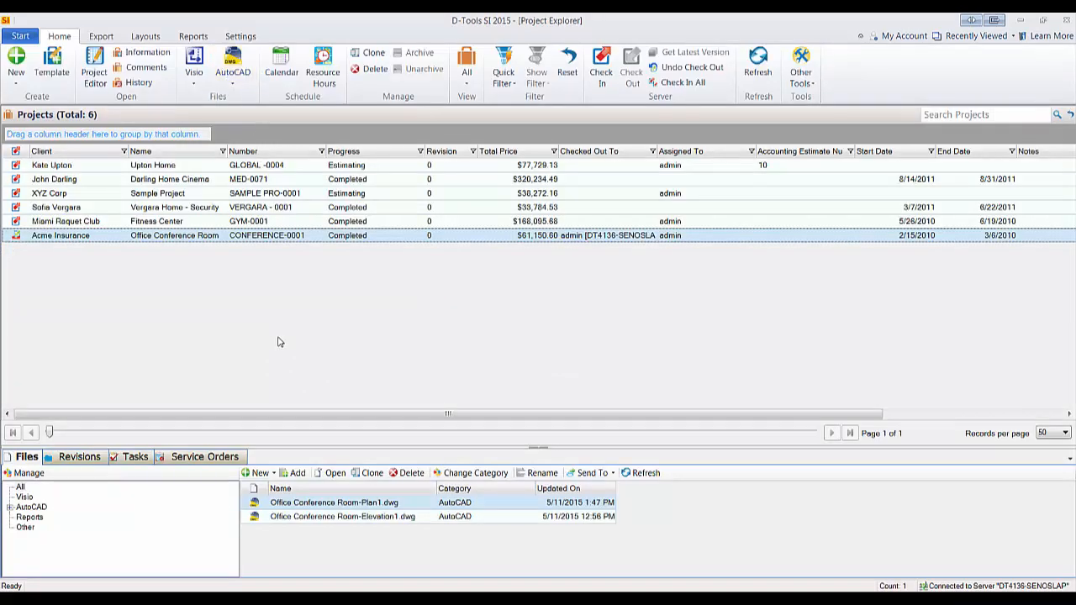
mouse_move(557, 239)
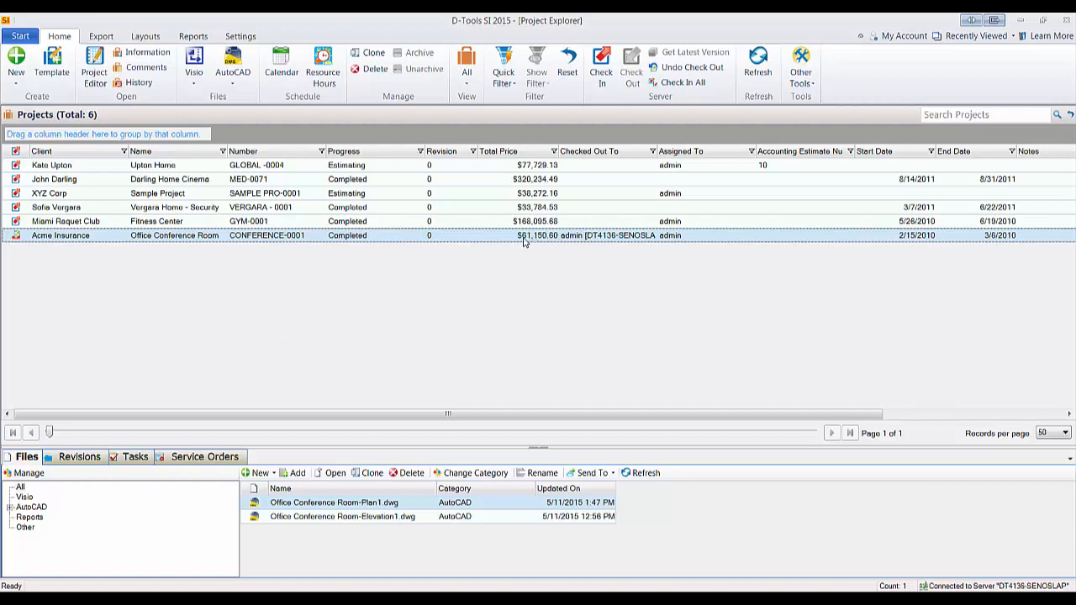
mouse_move(374, 356)
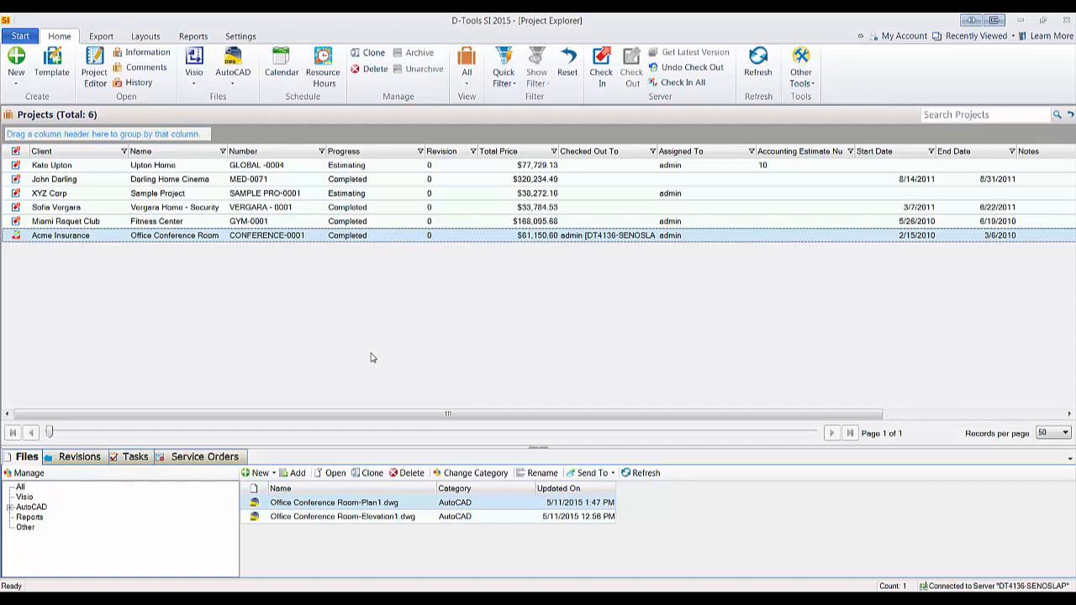
Step: Create Office Conference Room-Line1.dwg from the Line.dwg template via New > AutoCAD Drawing
click(255, 472)
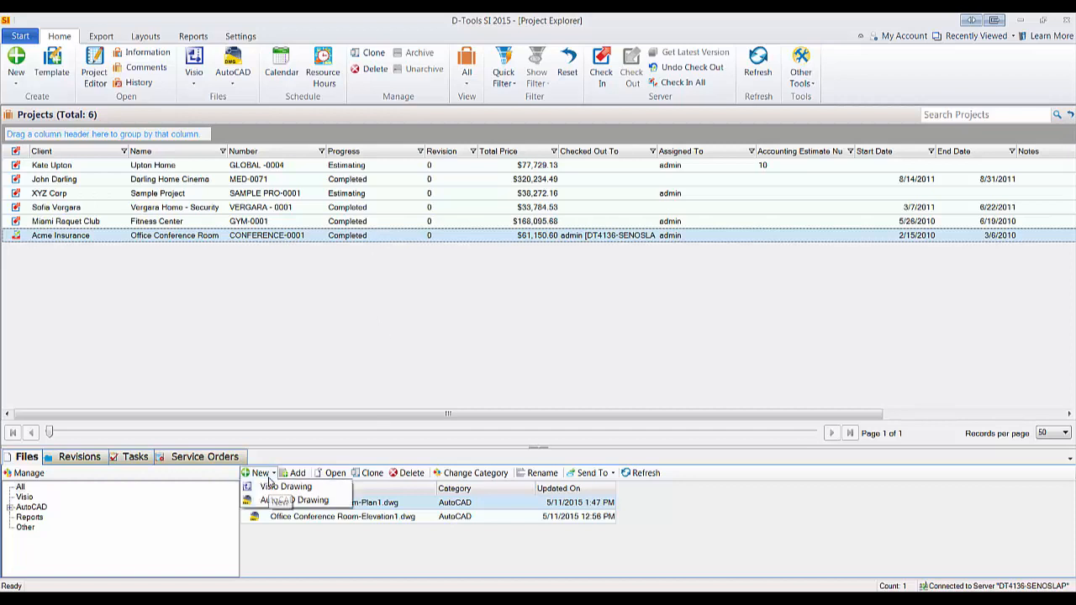
click(304, 500)
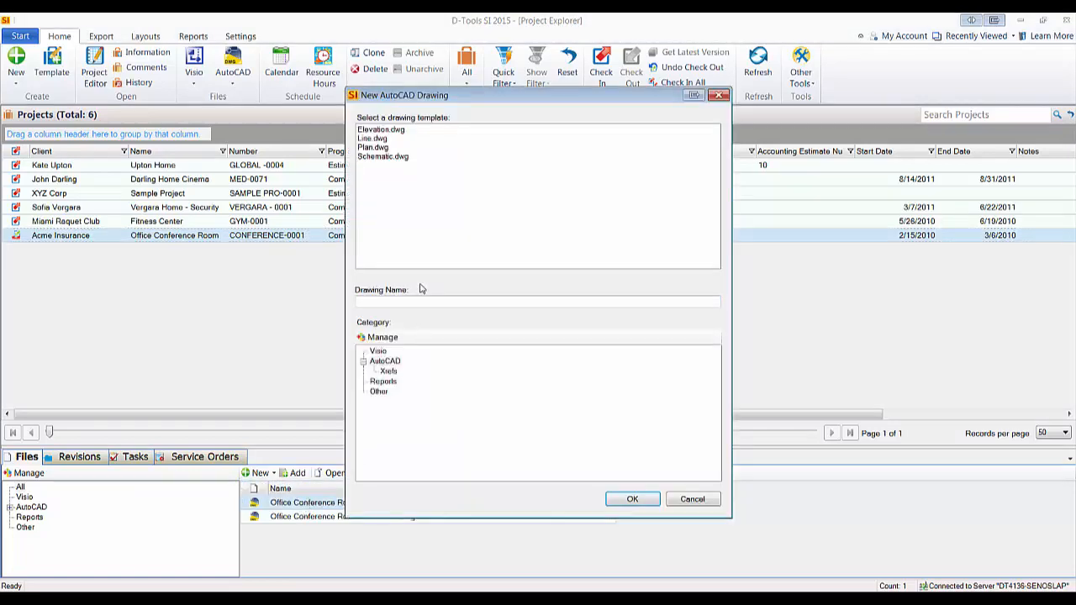
click(374, 138)
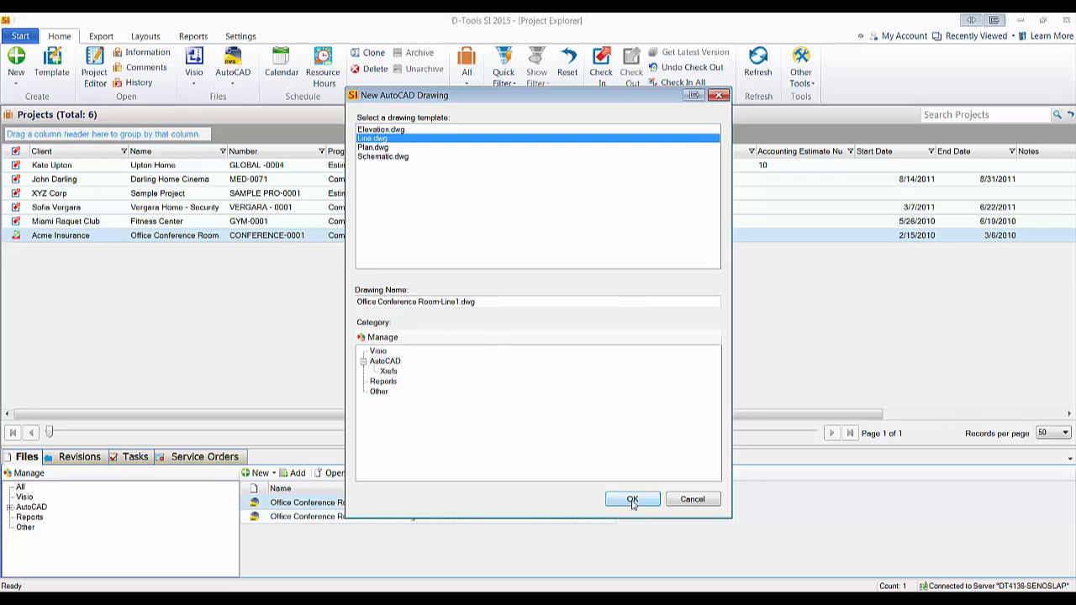
click(632, 498)
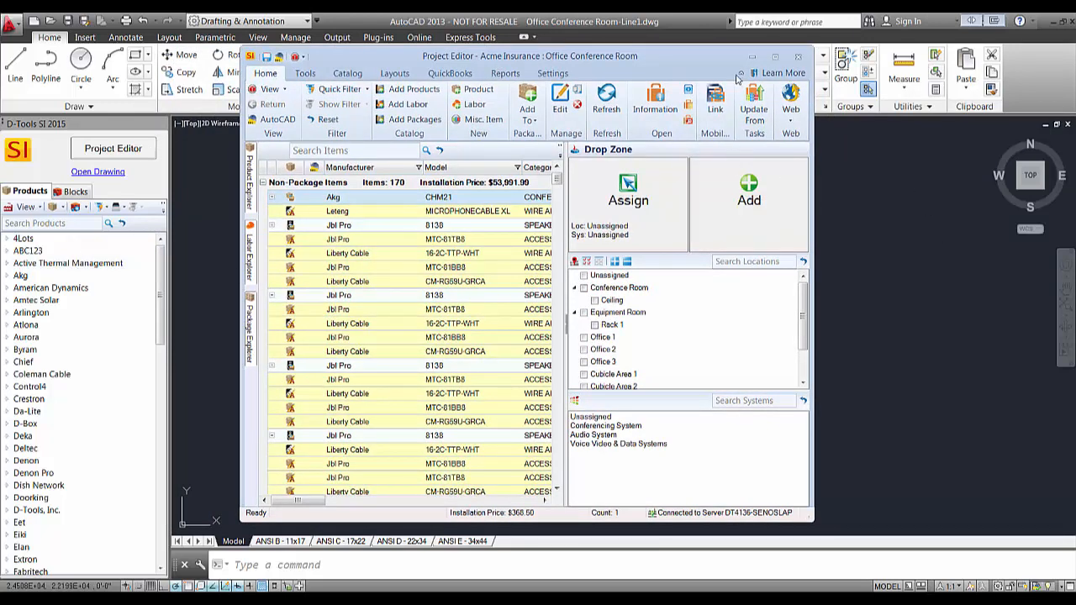
Step: Drag a speaker item from the Project Editor into the drawing as block SPK (CEI-028)
drag(538, 57, 538, 326)
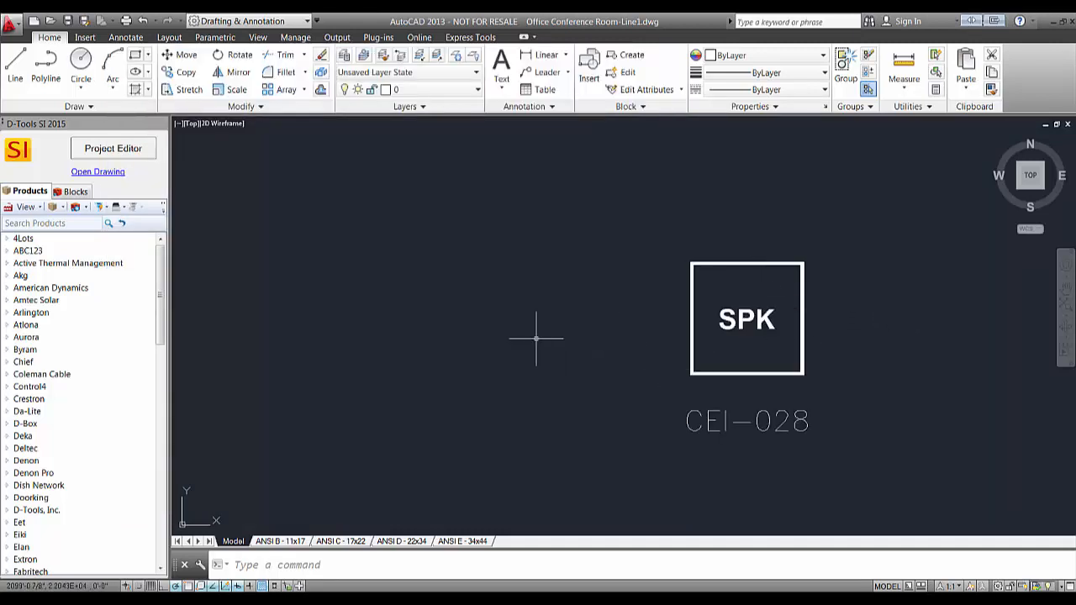
mouse_move(586, 333)
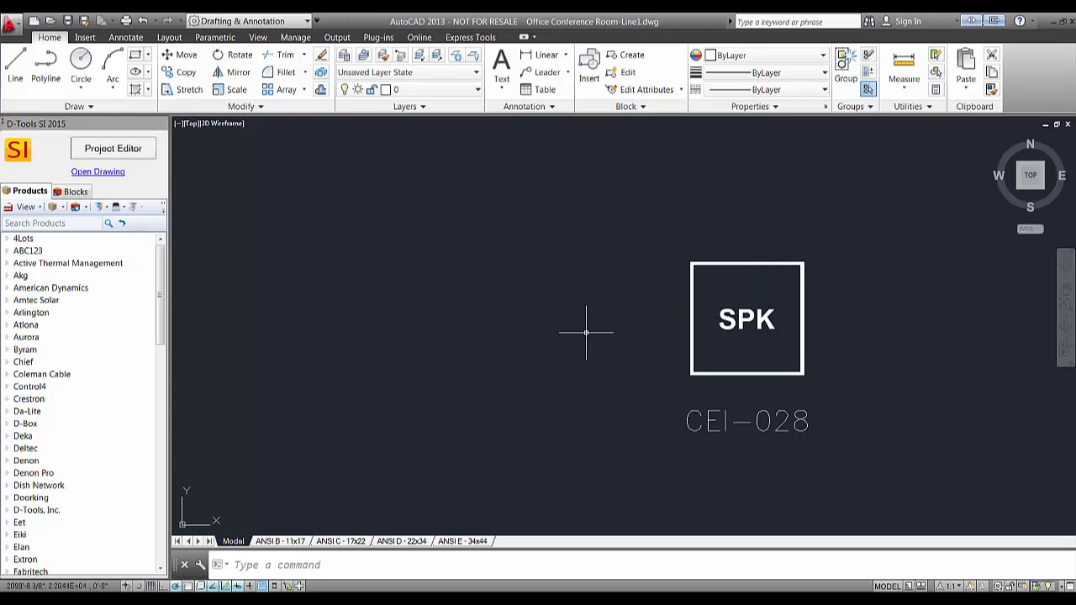
mouse_move(505, 323)
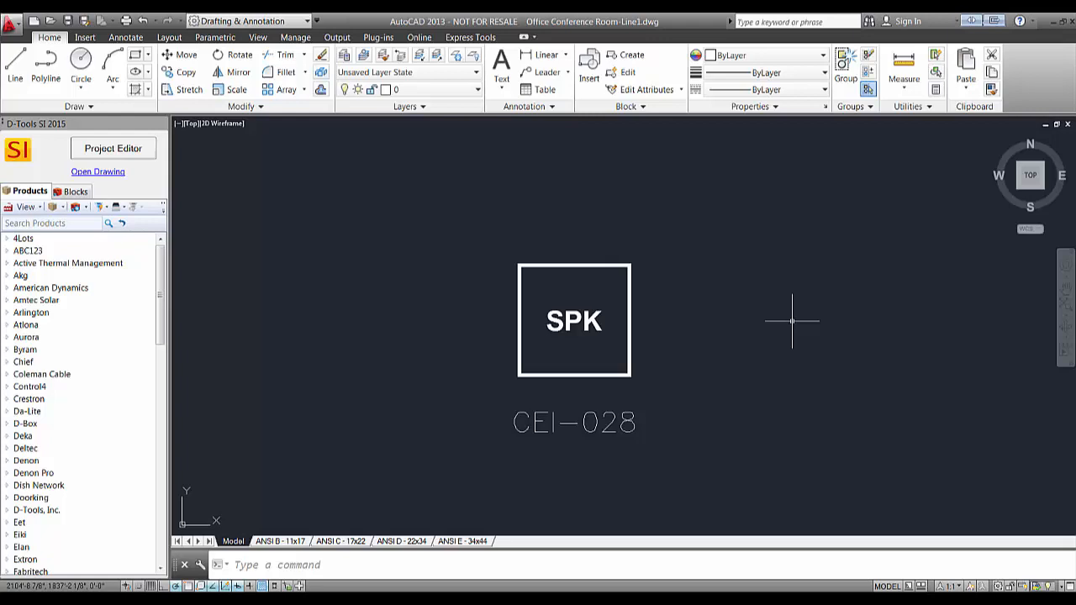
mouse_move(444, 330)
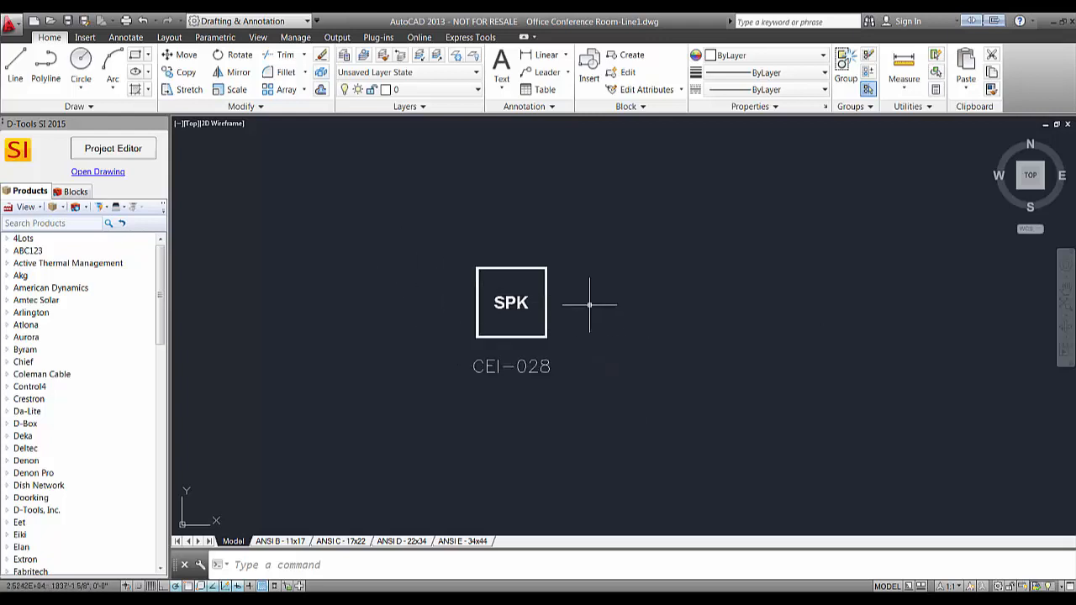
mouse_move(618, 279)
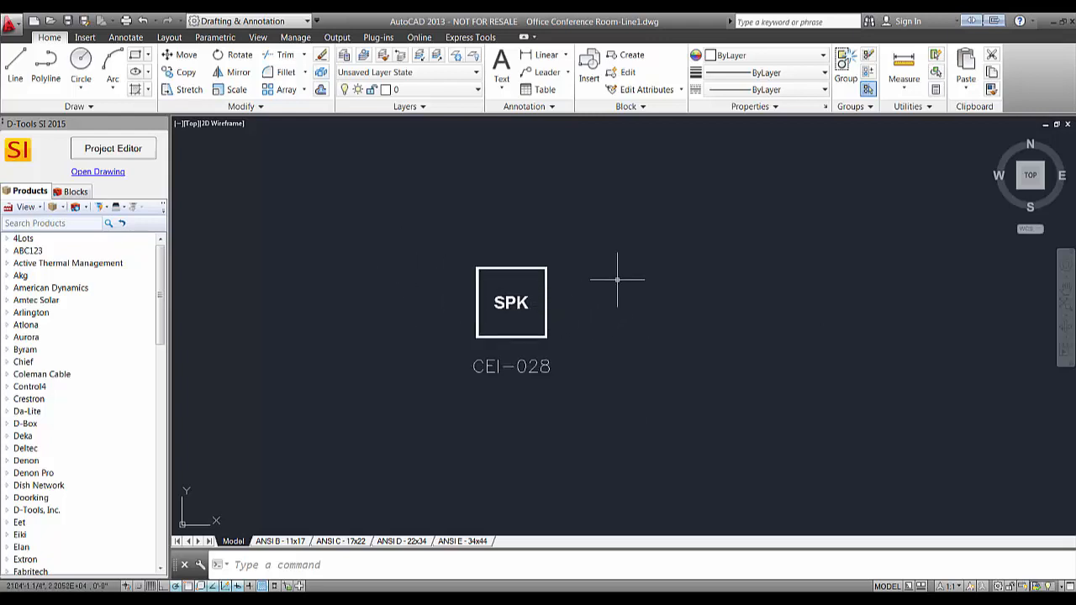
mouse_move(612, 251)
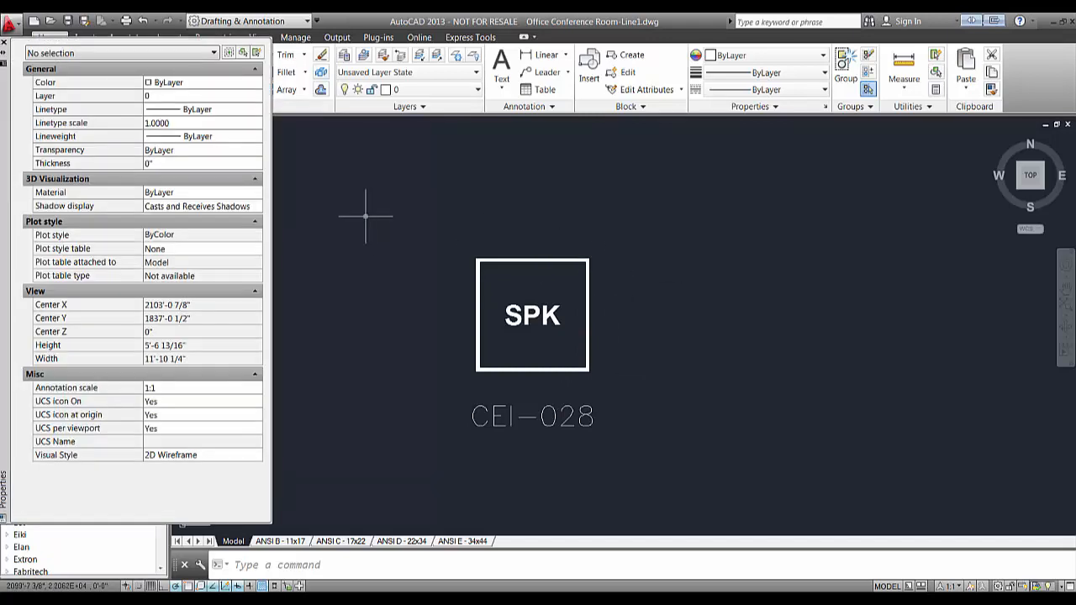
mouse_move(419, 319)
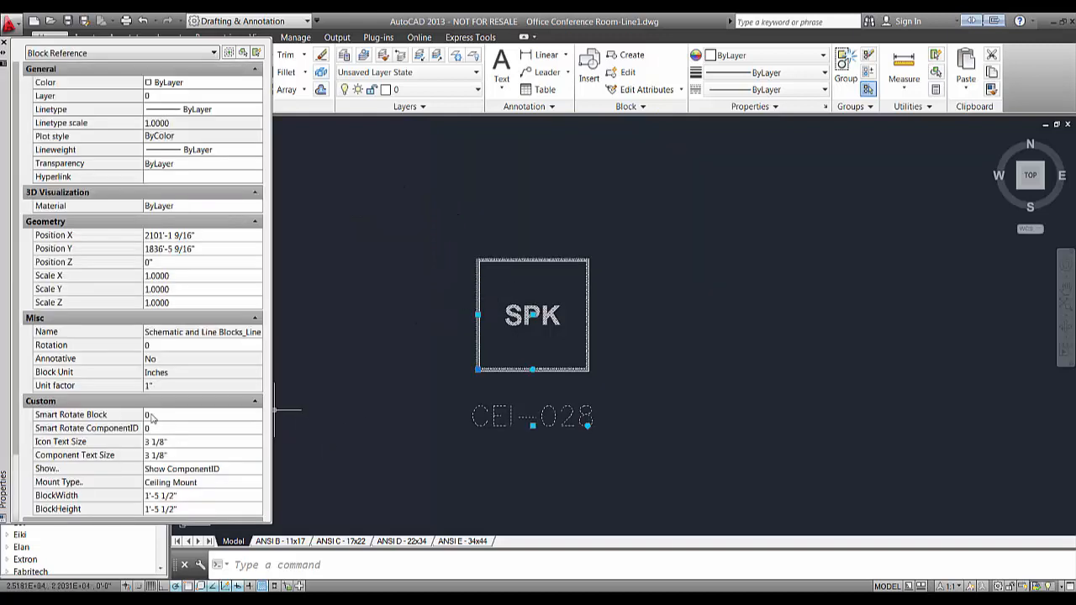
mouse_move(70, 414)
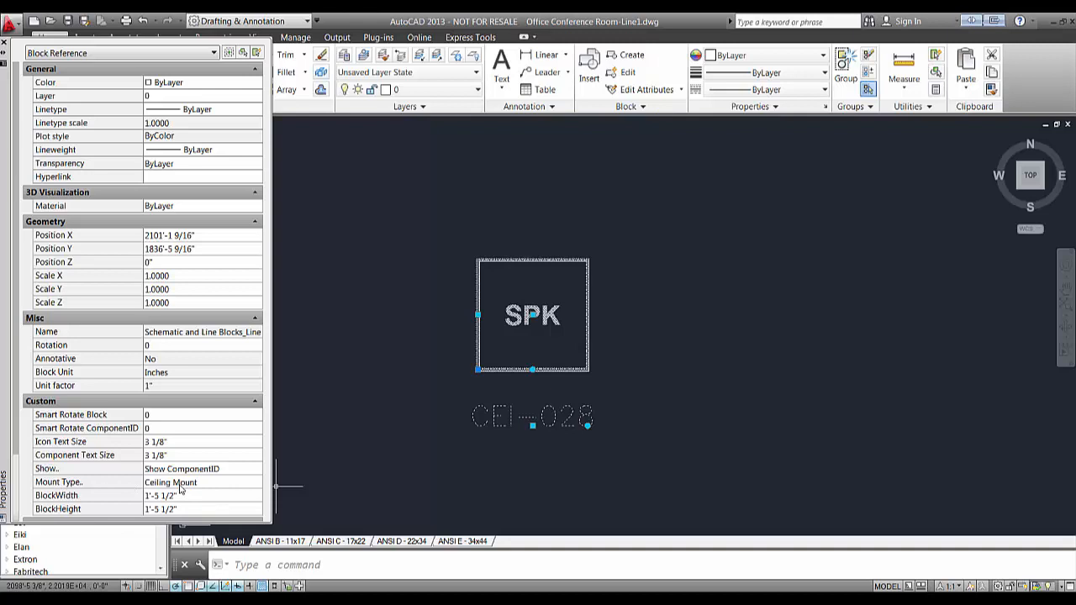
click(202, 481)
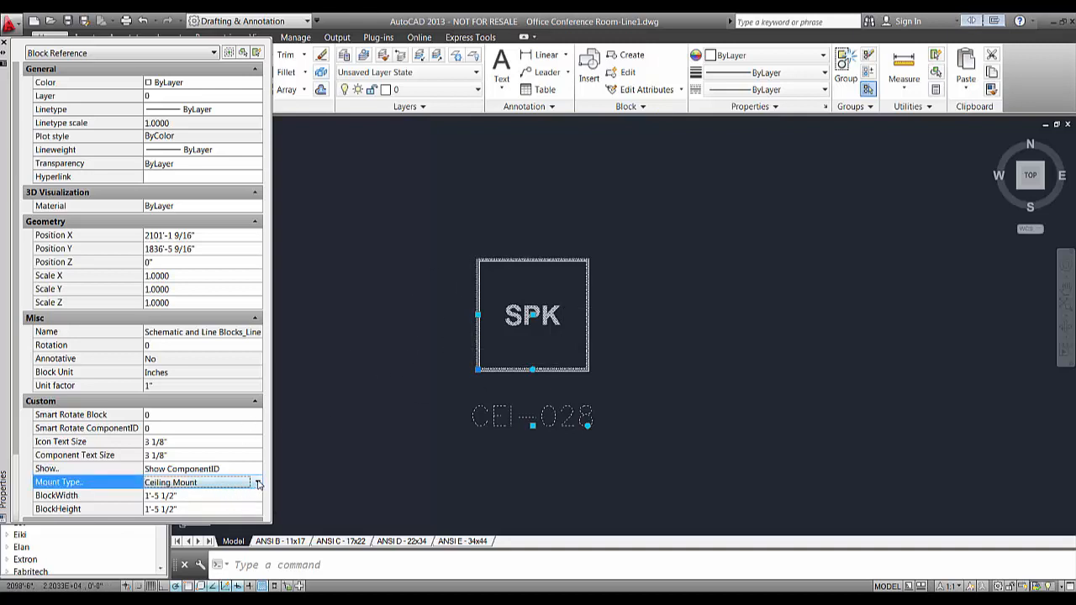
click(259, 481)
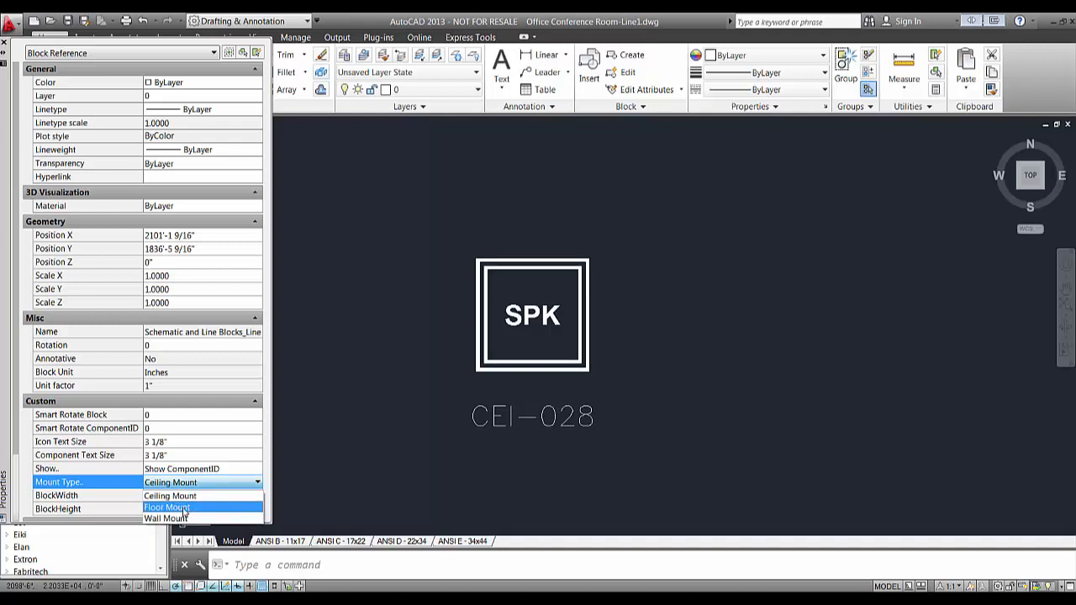
click(165, 518)
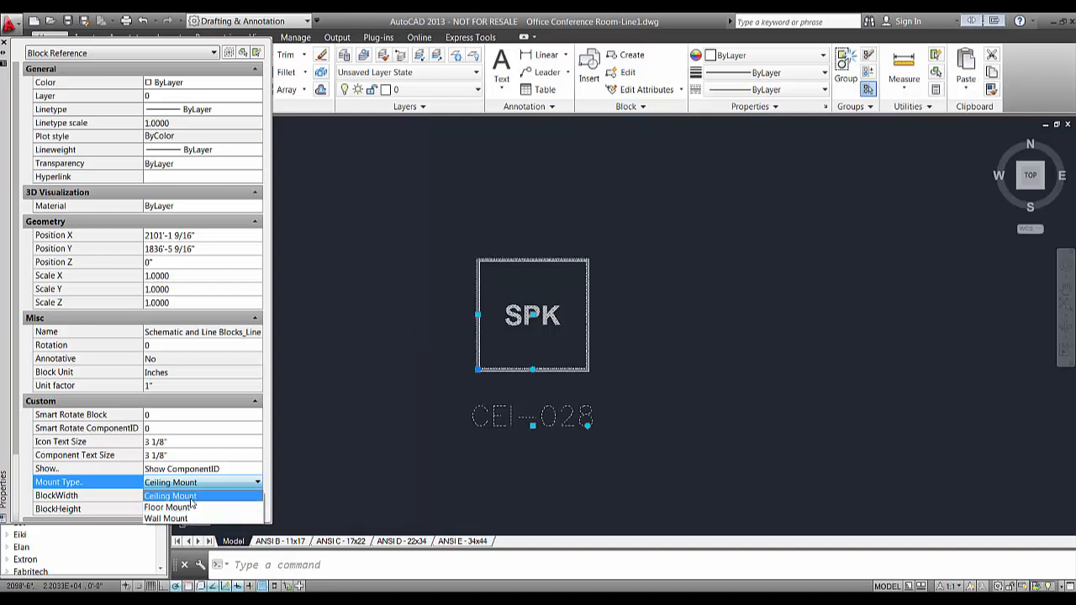
mouse_move(733, 300)
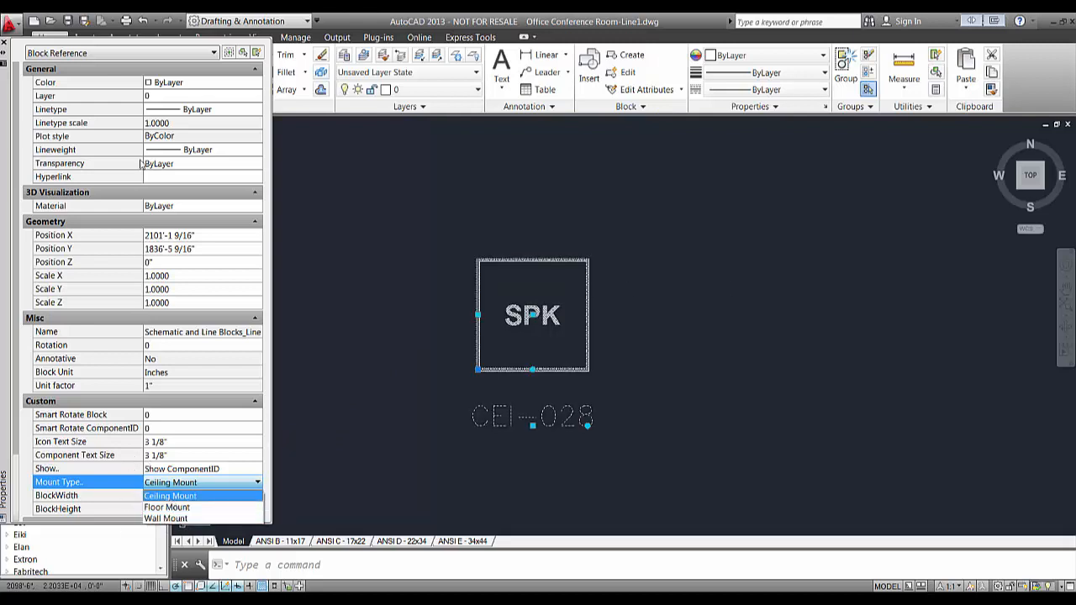
click(170, 495)
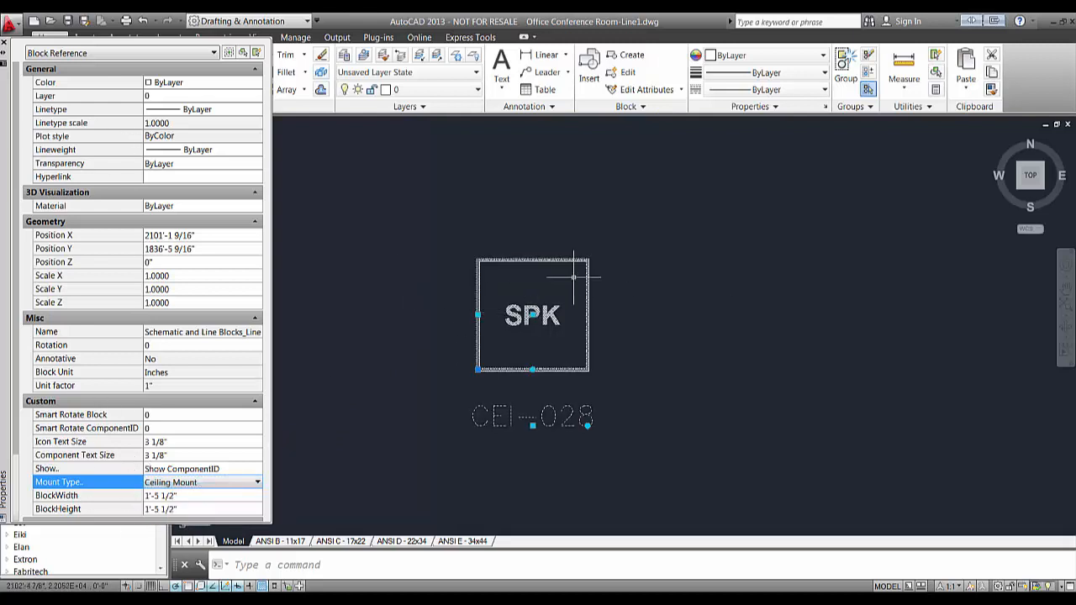